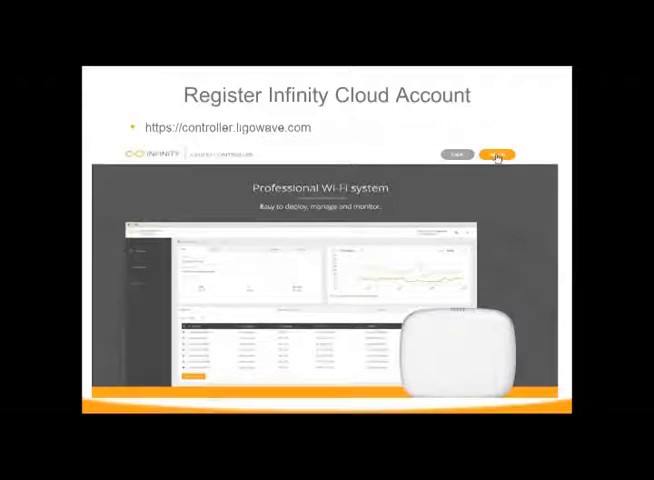
Advance the slideshow to the Infinity Controller Configuration slide on creating a network.
left_click(494, 155)
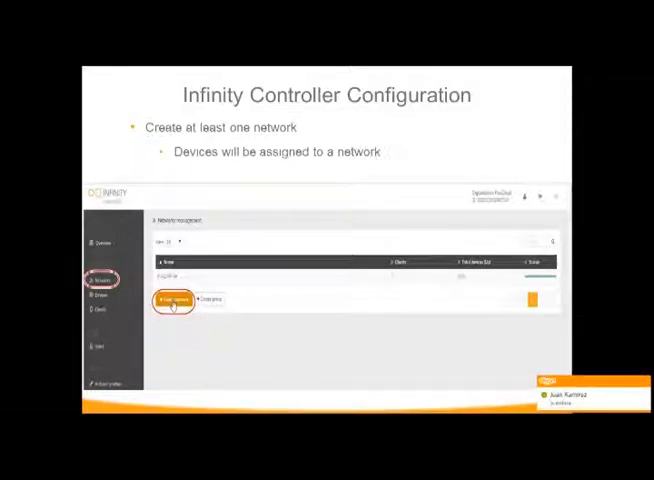
Advance to the slide labeling the Name Of Network and Parent Group fields.
left_click(172, 300)
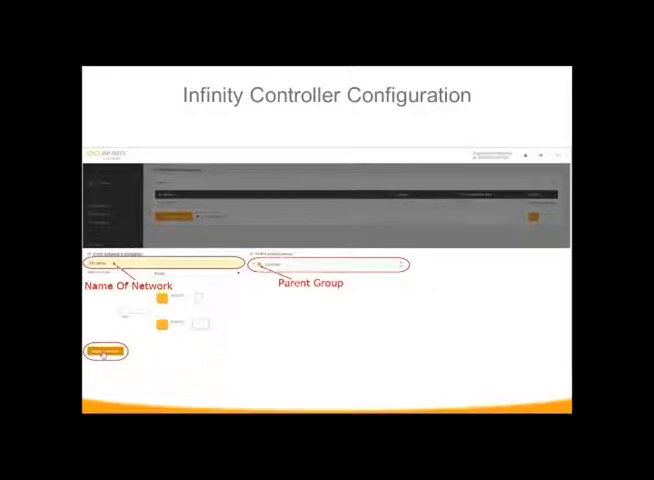
left_click(104, 351)
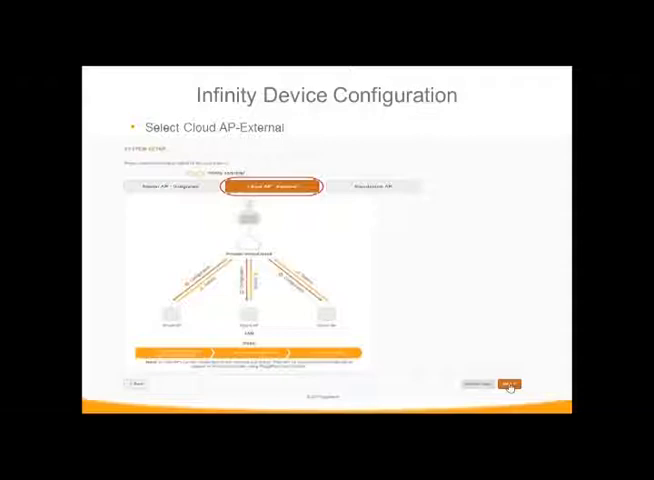
Advance past the Select Cloud AP-External slide to the Registration Complete slide.
left_click(504, 384)
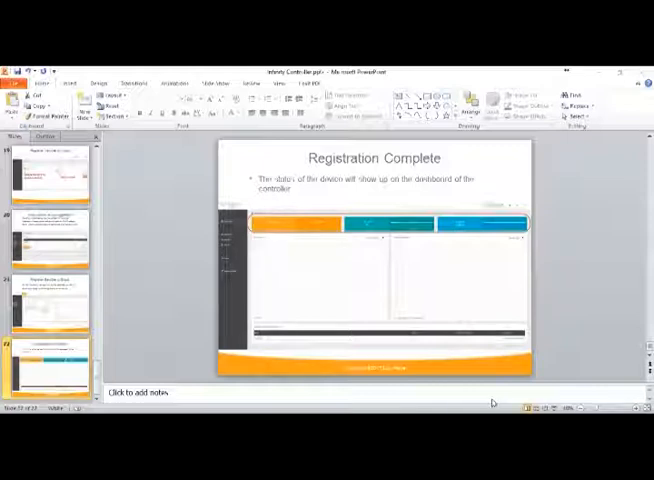
mouse_move(608, 394)
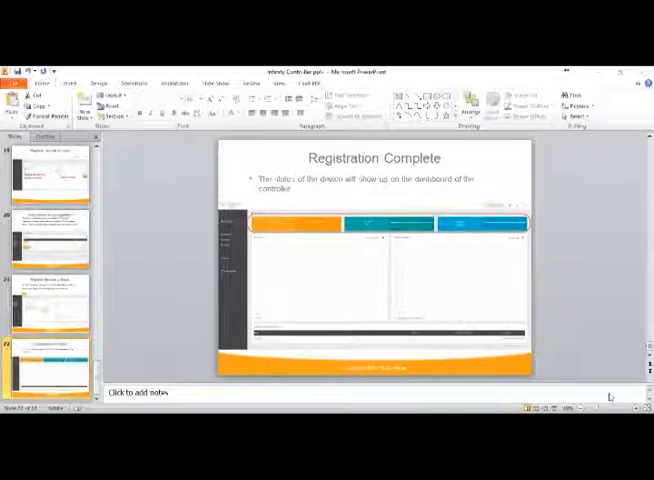